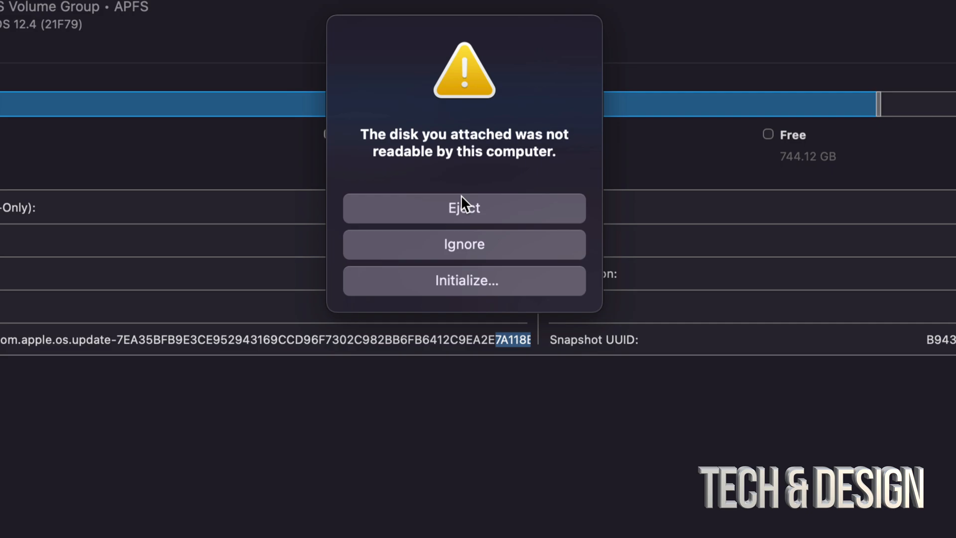
mouse_move(533, 252)
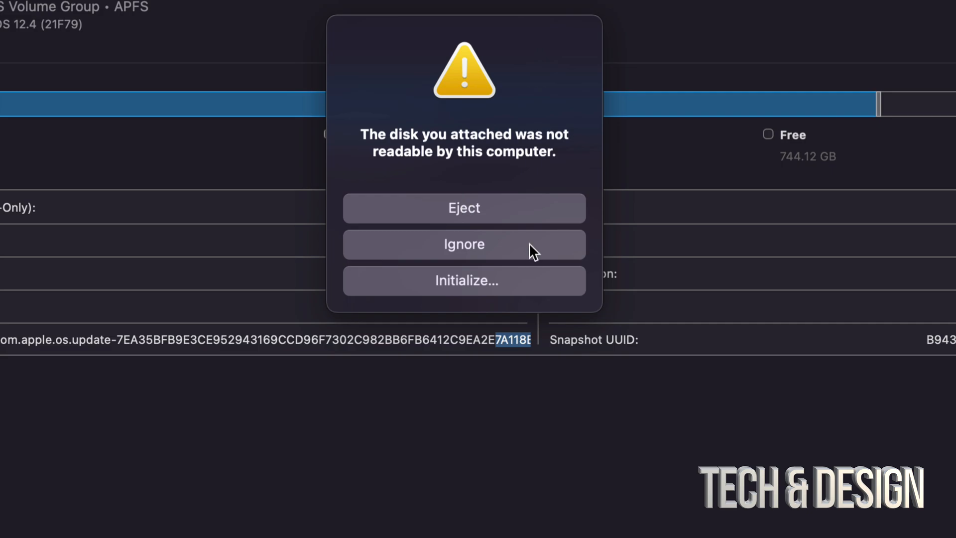
mouse_move(475, 227)
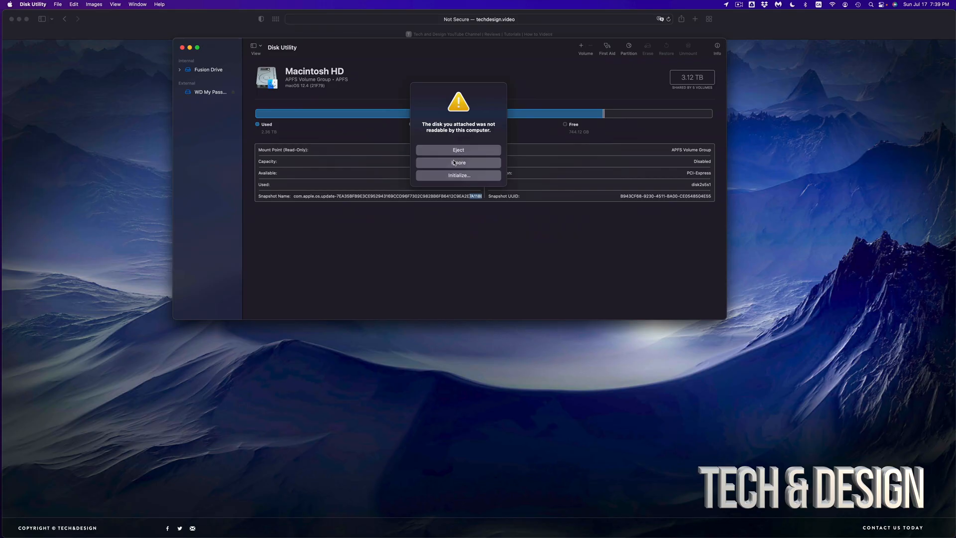
Ignore the unreadable-disk alert so the WD My Passport stays attached
left_click(458, 162)
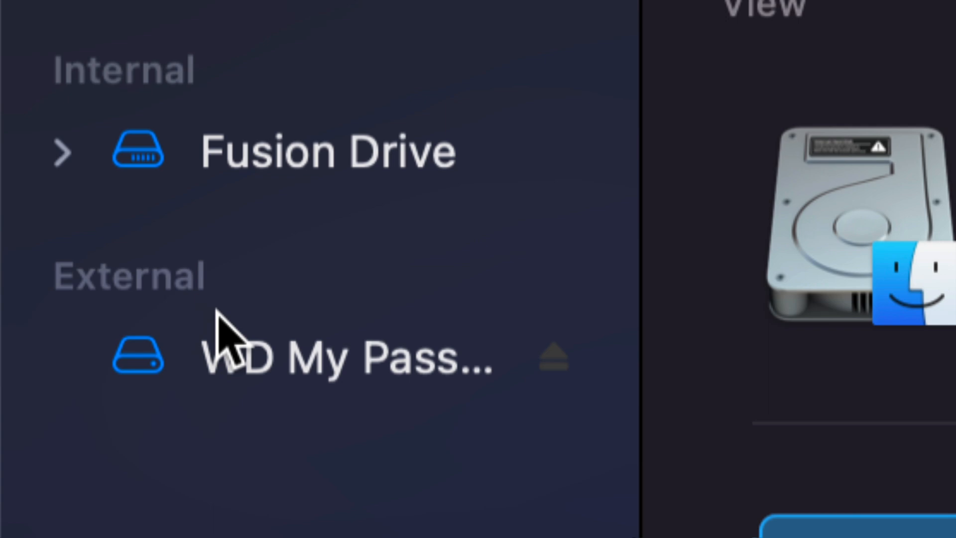
mouse_move(381, 384)
type("disk")
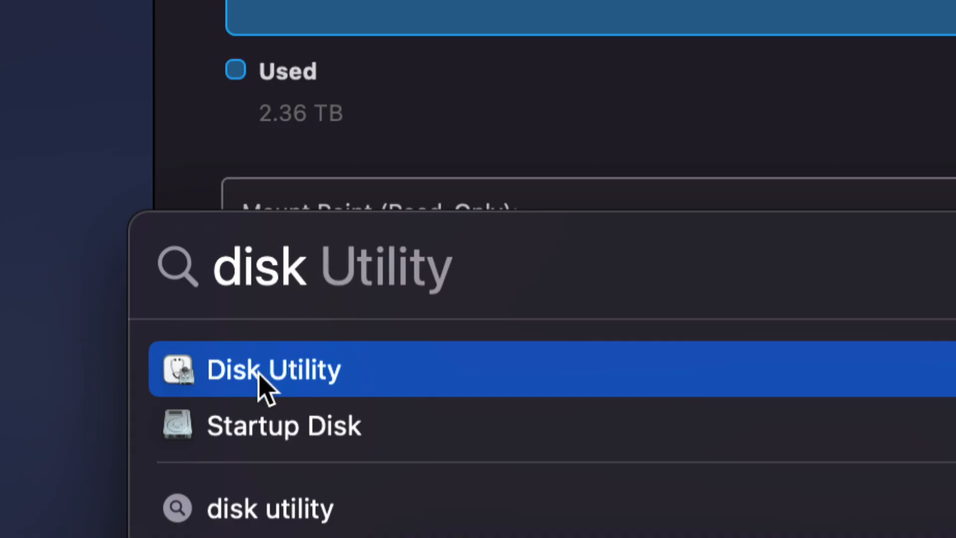
mouse_move(363, 376)
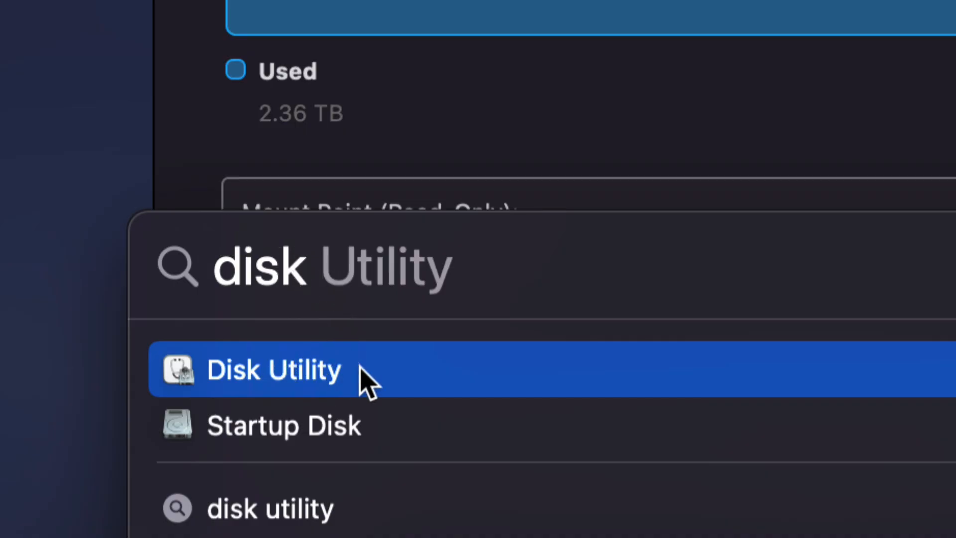
Launch Disk Utility from the Spotlight 'disk utility' search result
left_click(274, 370)
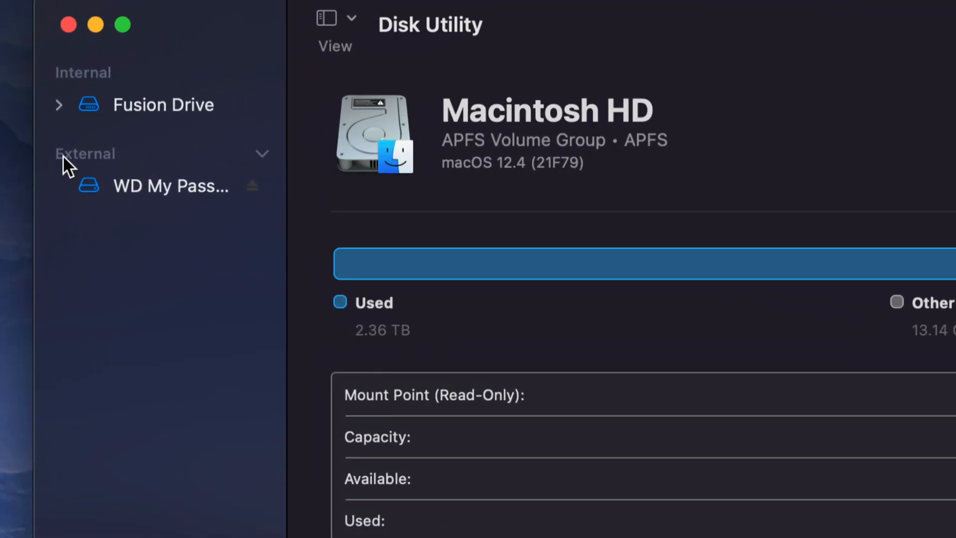
Select the 1 TB WD My Passport under External in the sidebar
left_click(171, 186)
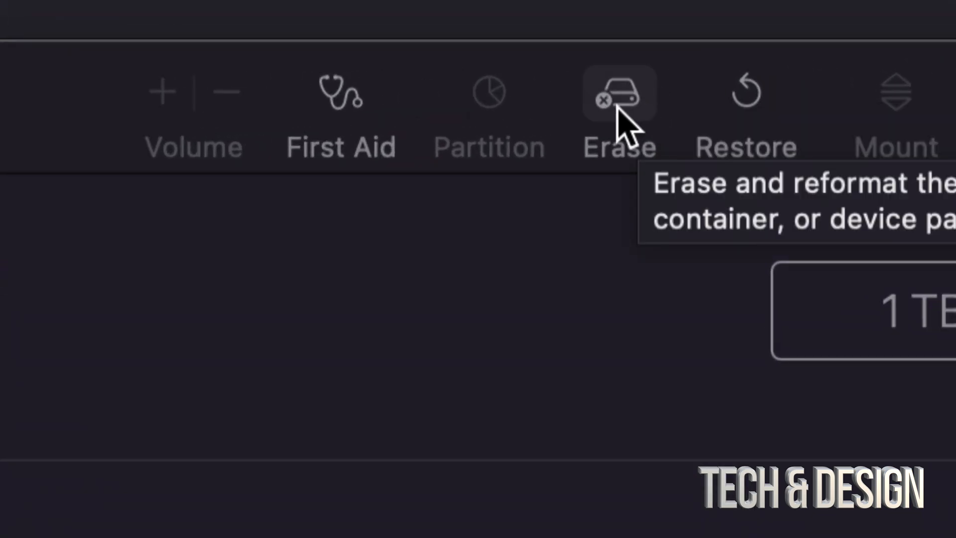
mouse_move(643, 119)
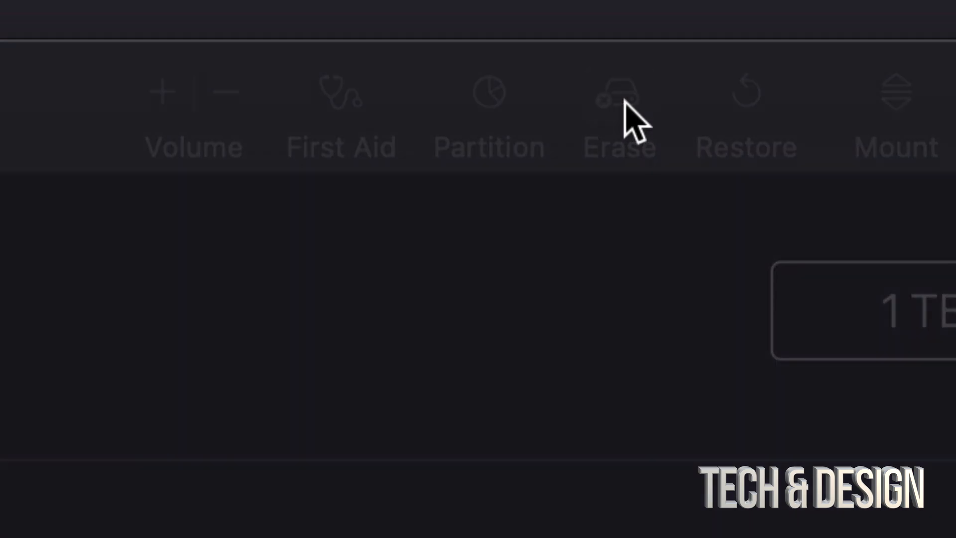
Open Erase for WD My Passport, trying Mac OS Extended and ExFAT formats, then schemes
left_click(620, 98)
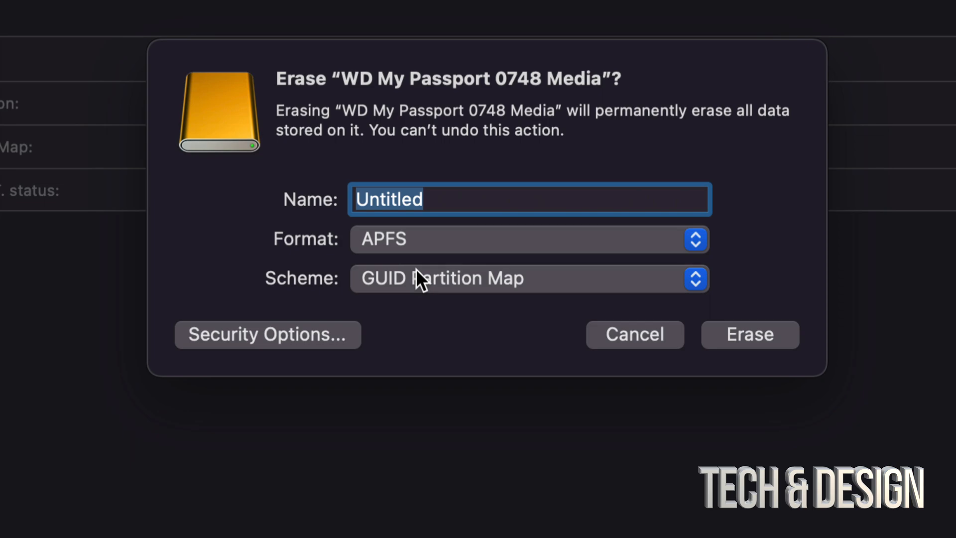
mouse_move(517, 255)
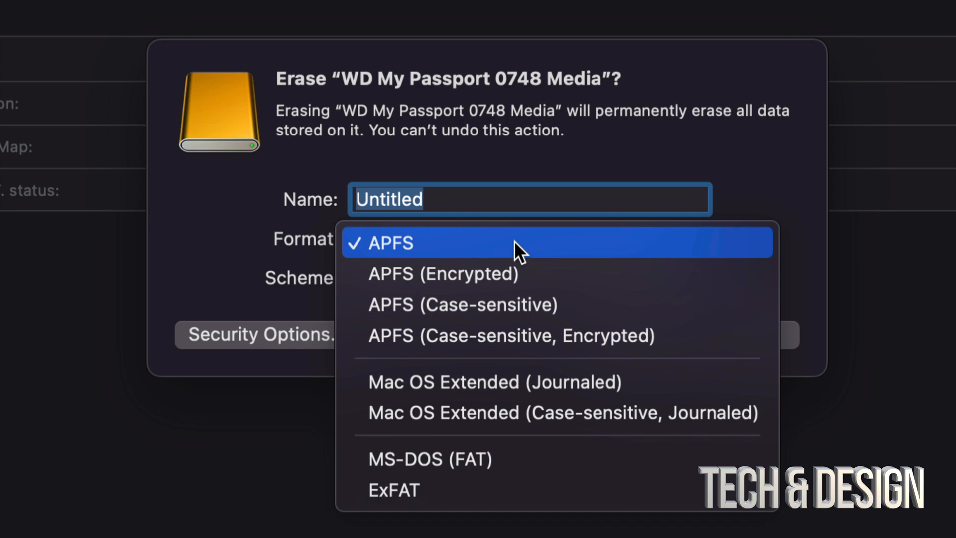
mouse_move(400, 263)
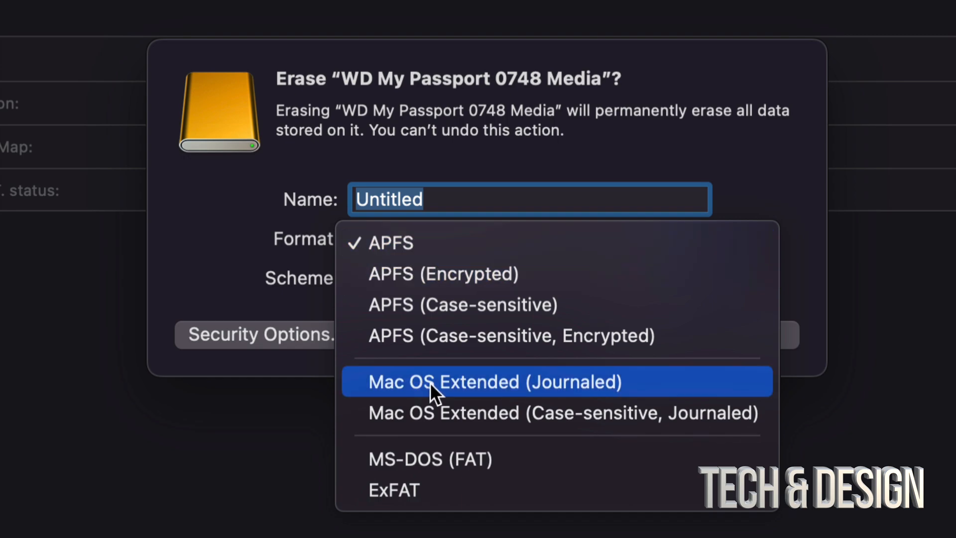
left_click(495, 382)
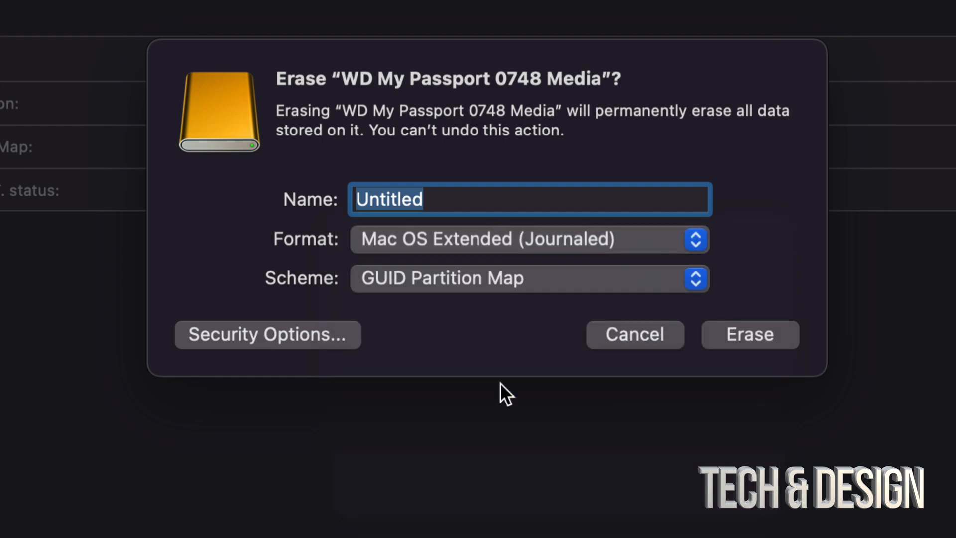
left_click(529, 238)
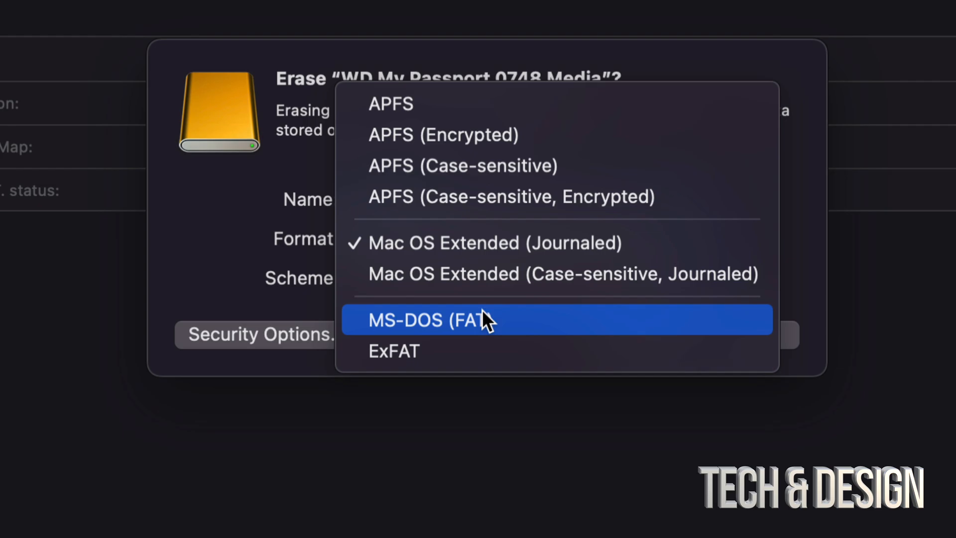
mouse_move(415, 351)
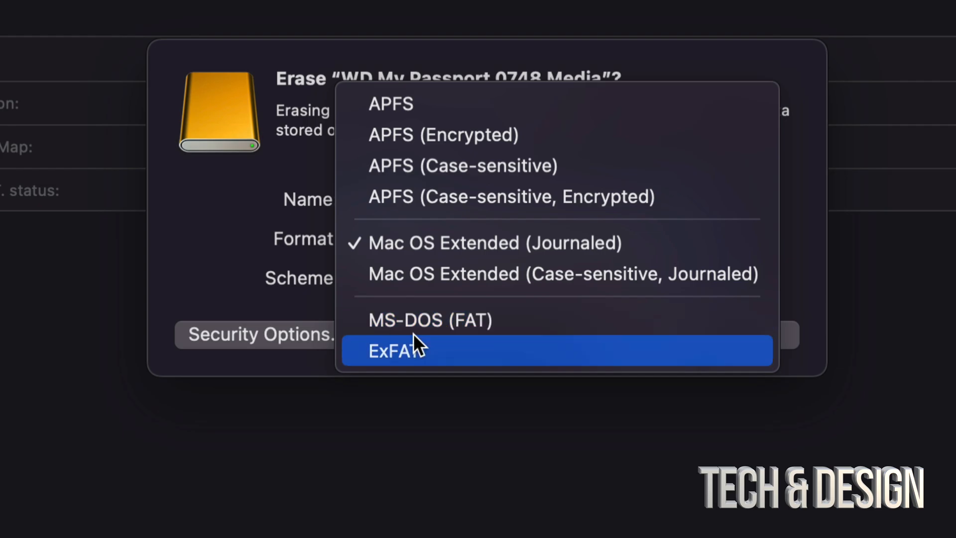
left_click(396, 350)
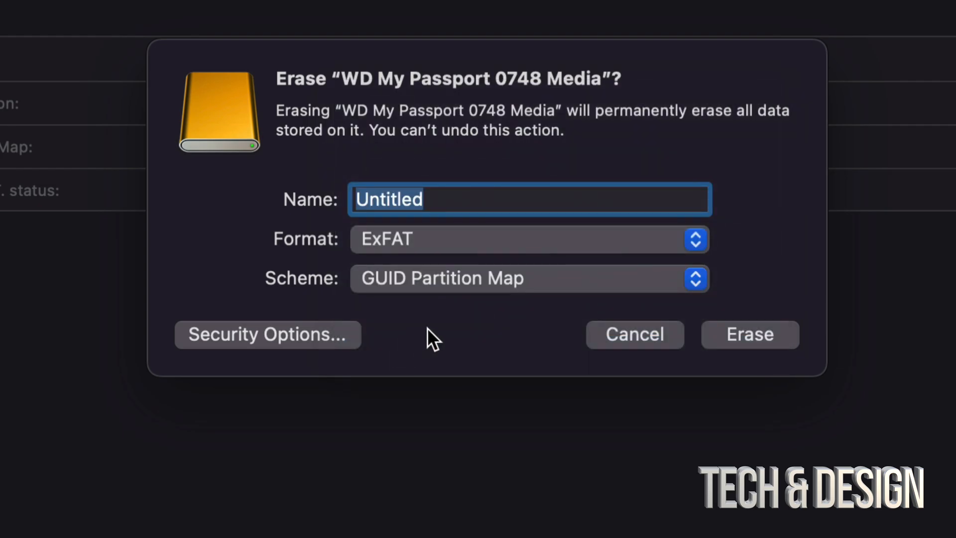
mouse_move(427, 313)
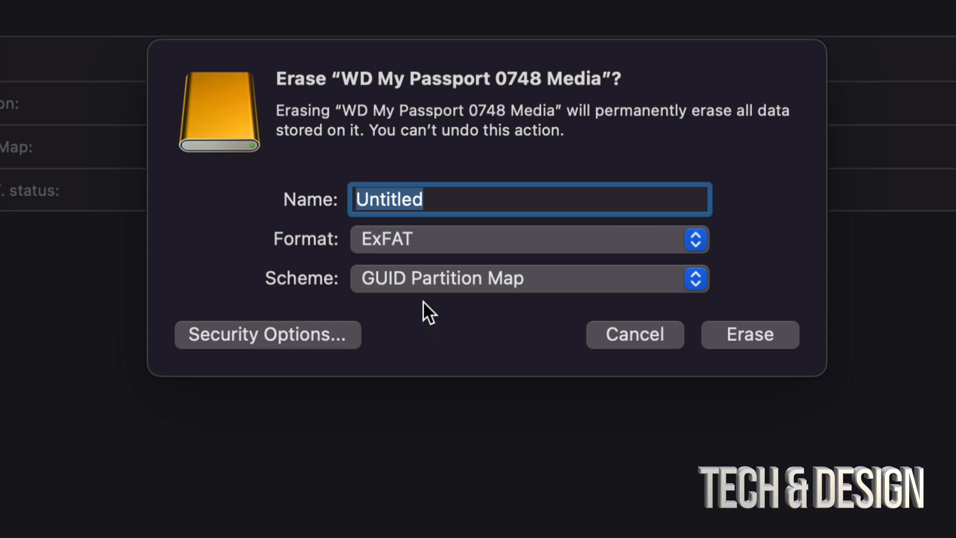
left_click(529, 278)
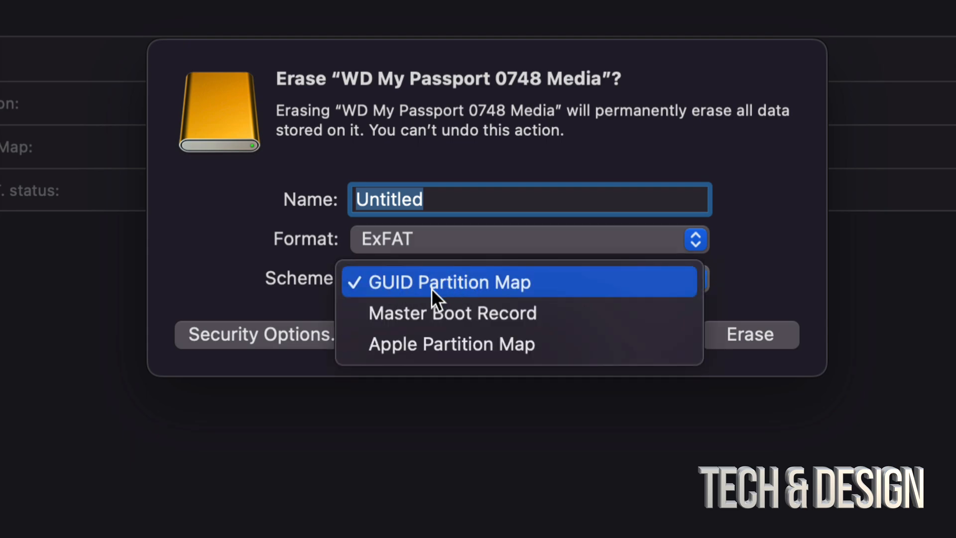
mouse_move(442, 312)
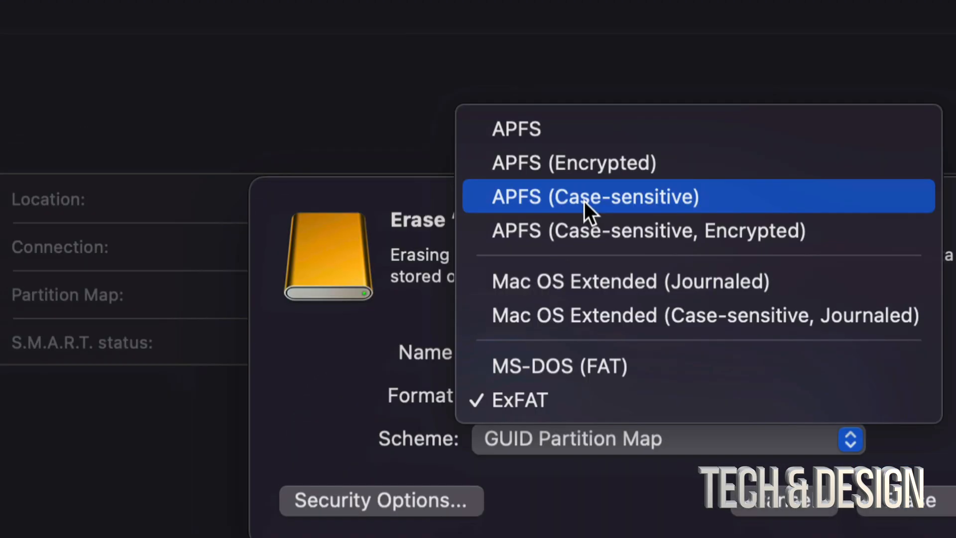
mouse_move(578, 281)
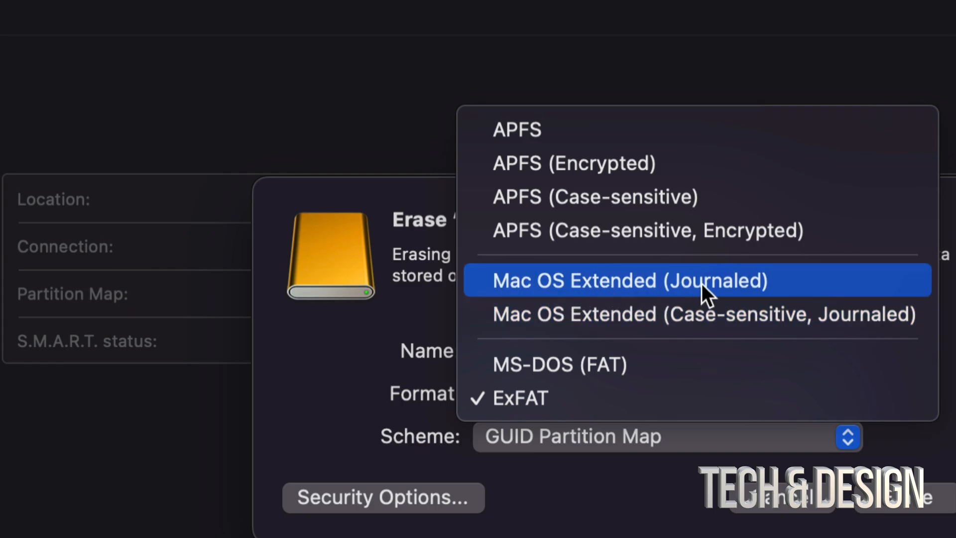
mouse_move(531, 398)
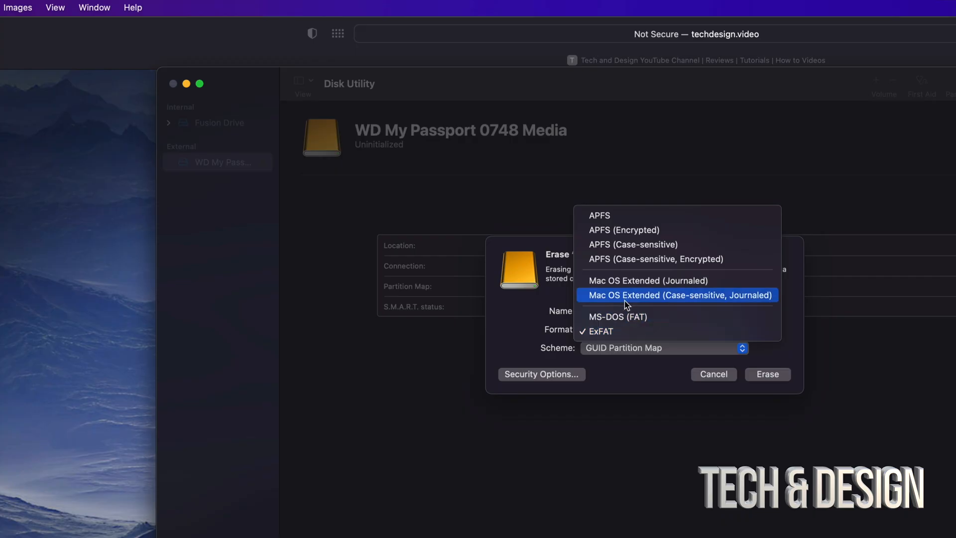
mouse_move(616, 216)
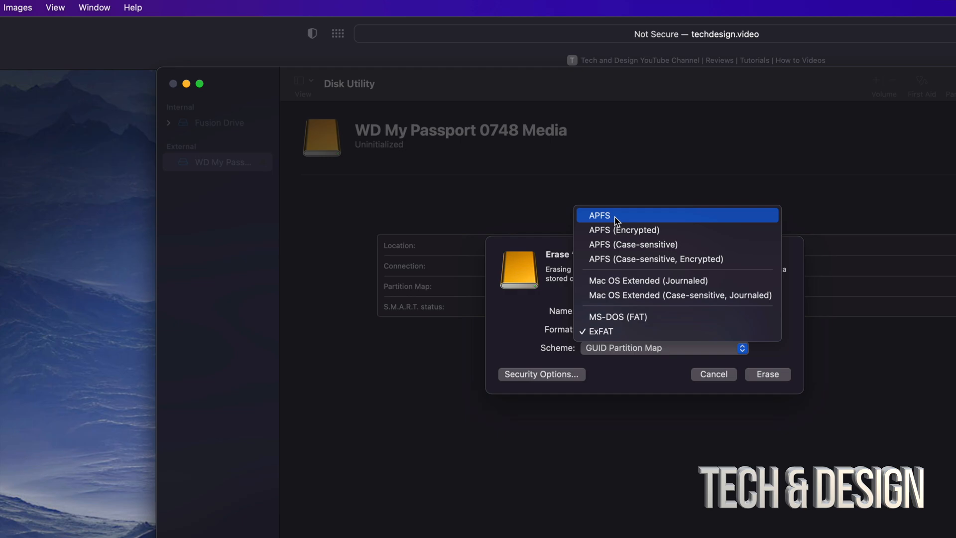
Erase the drive as APFS named 'Transfer TECH & DESIGN'
left_click(600, 215)
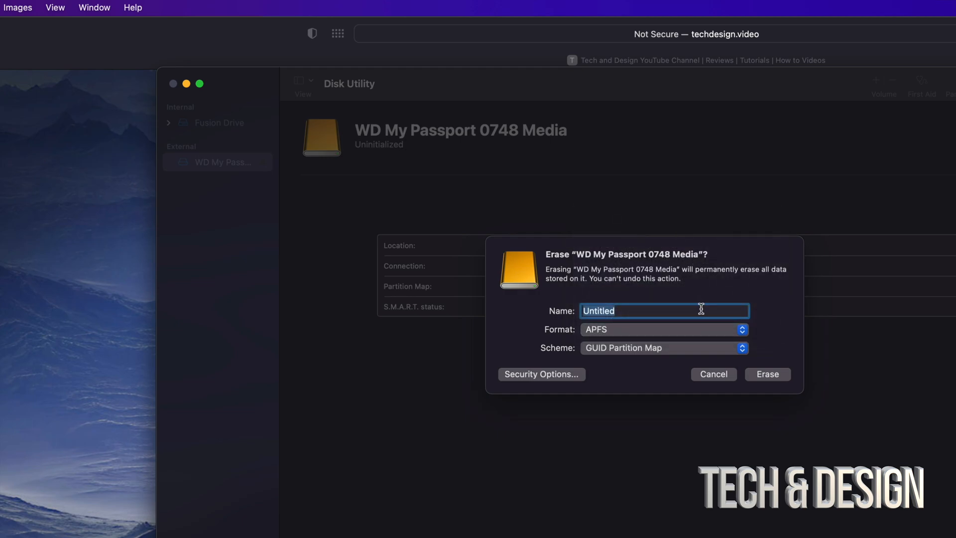
type("Trans")
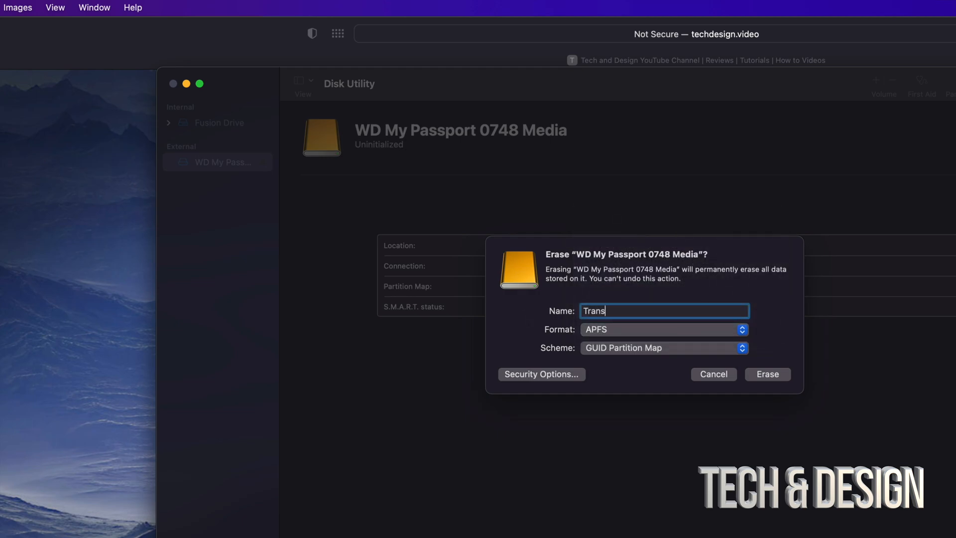
type("fer")
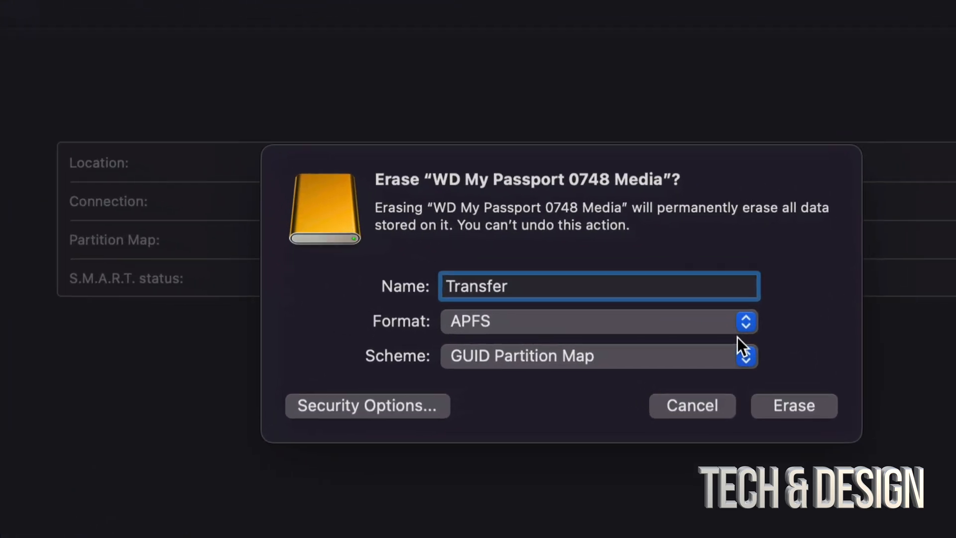
type("TECH & DESIGN")
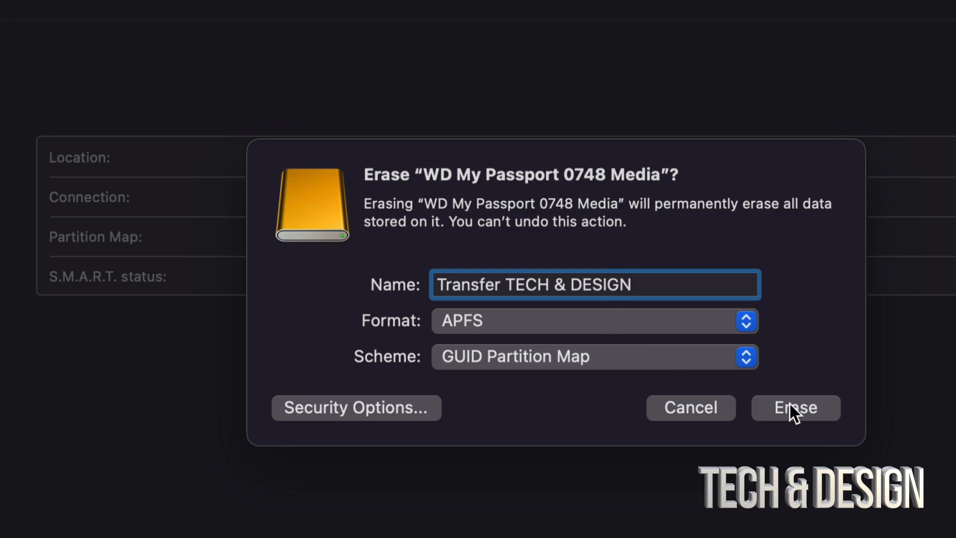
left_click(796, 408)
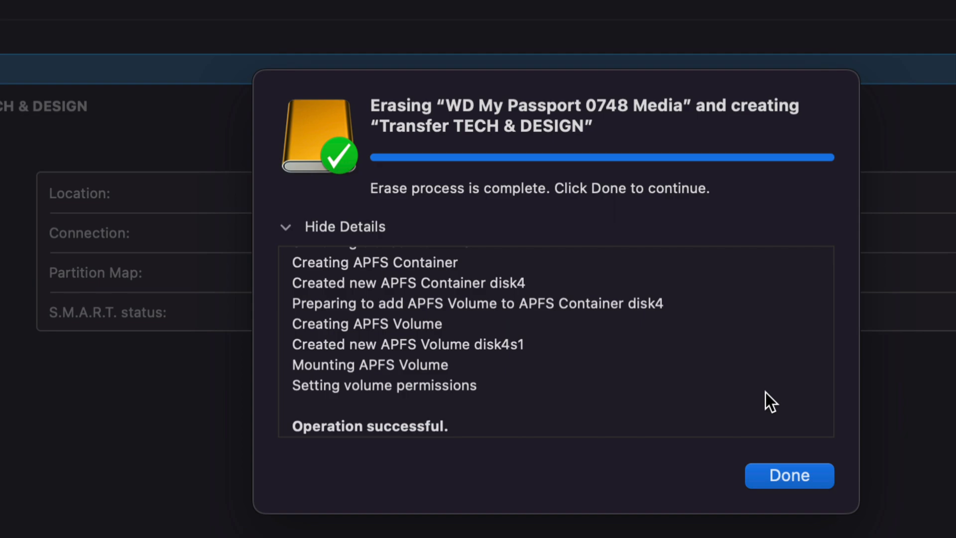
Dismiss the 'Operation successful' erase report with Done
left_click(789, 476)
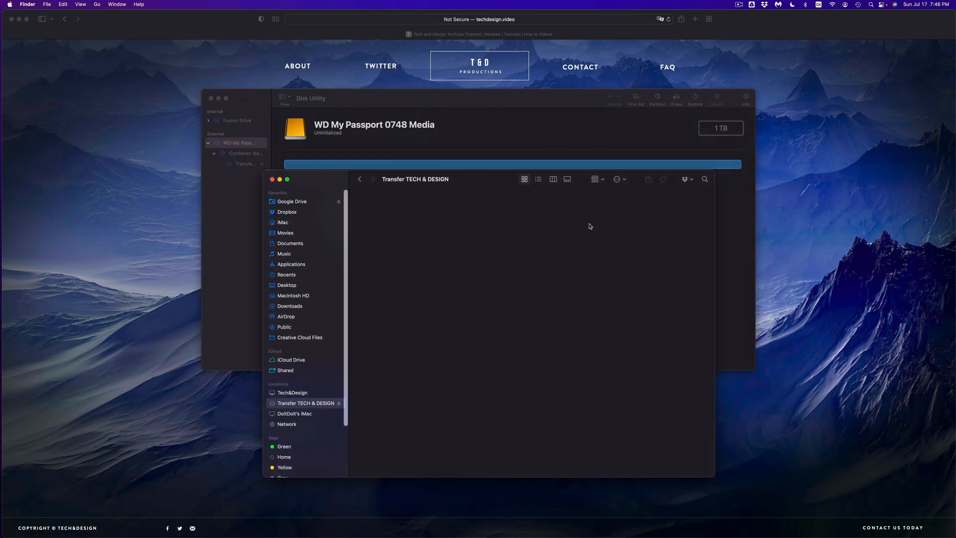
mouse_move(476, 260)
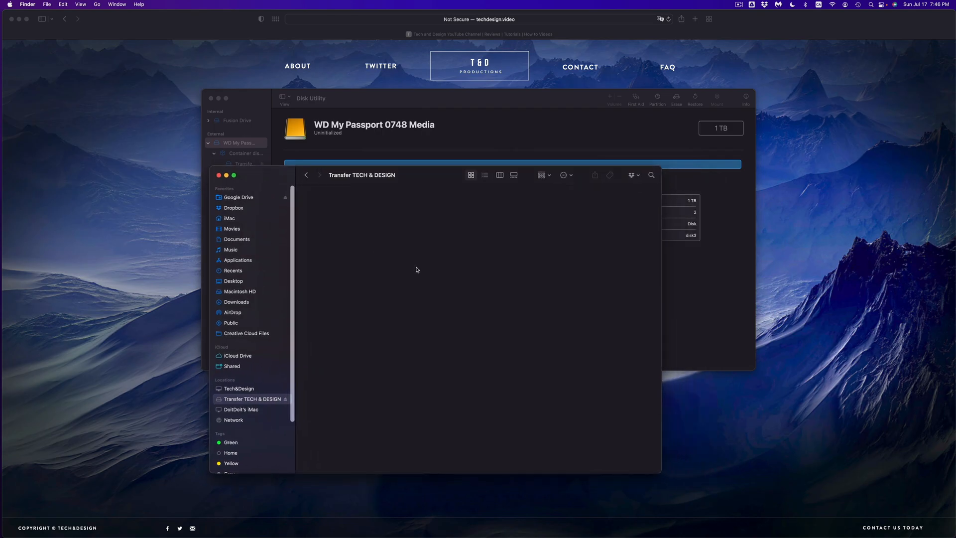
mouse_move(470, 265)
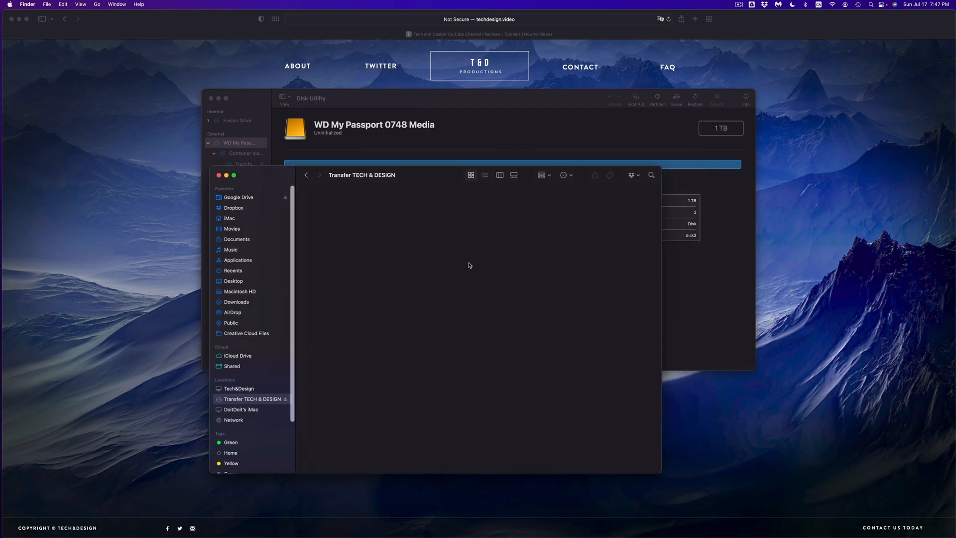
mouse_move(415, 187)
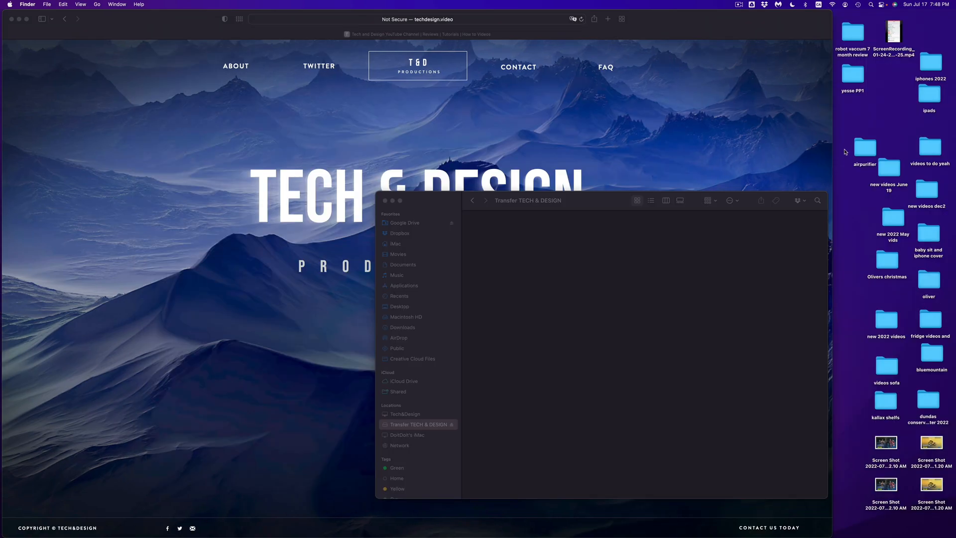
left_click_drag(845, 146, 946, 372)
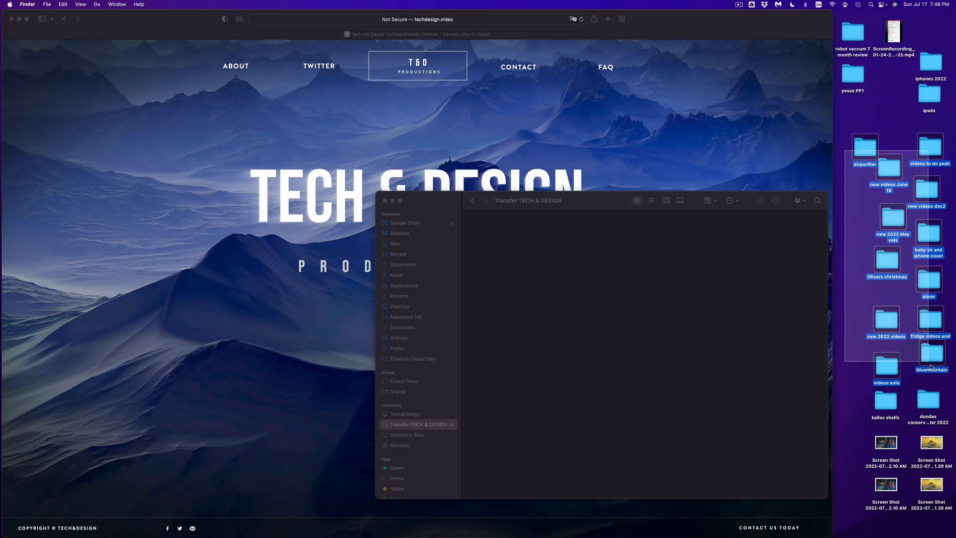